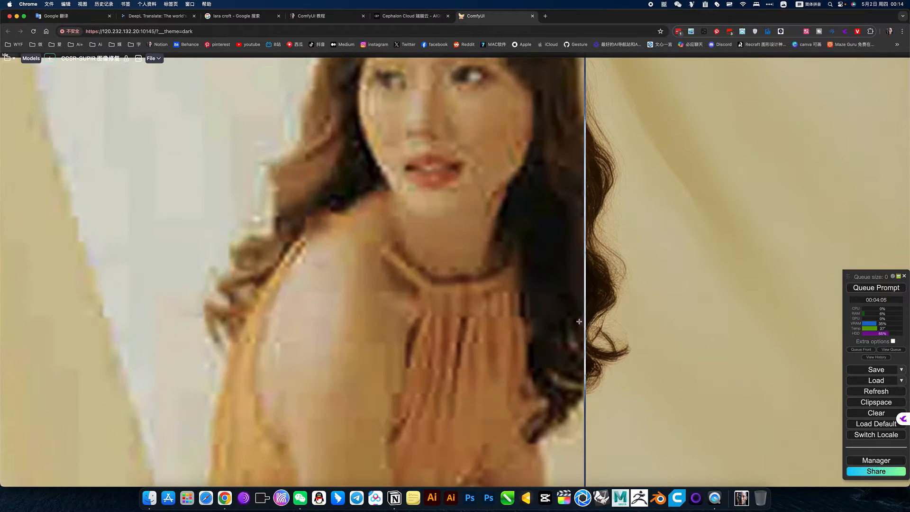
# Compare the restored portrait, browse Cephalon's hosted apps catalog, and return to ComfyUI
pyautogui.moveTo(578, 320); pyautogui.dragTo(461, 195)
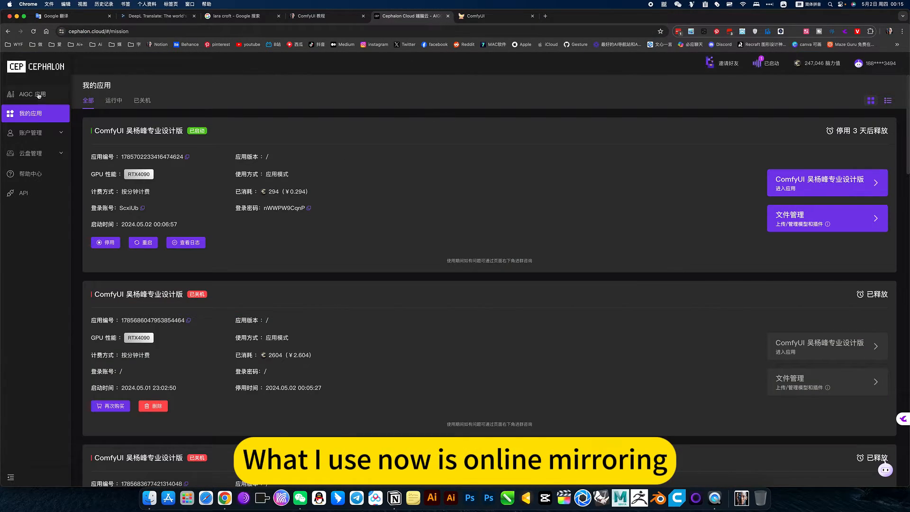
pyautogui.click(31, 93)
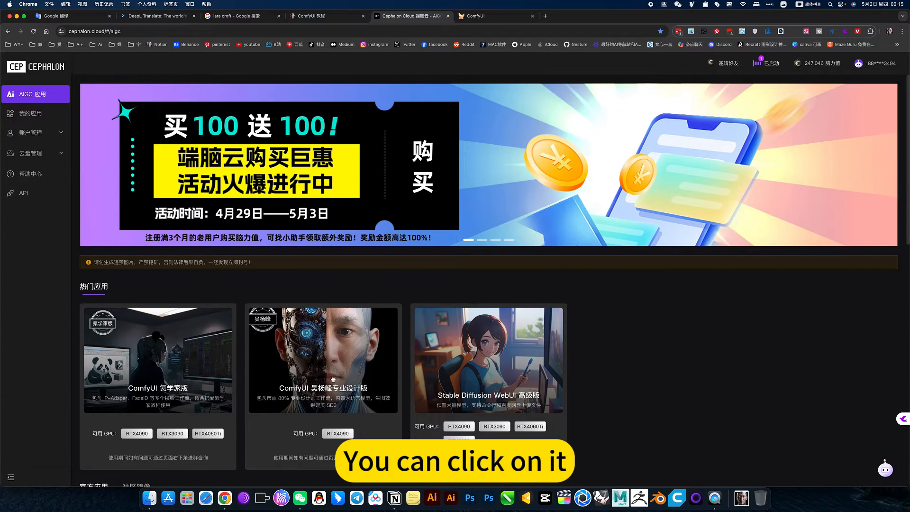
pyautogui.click(493, 16)
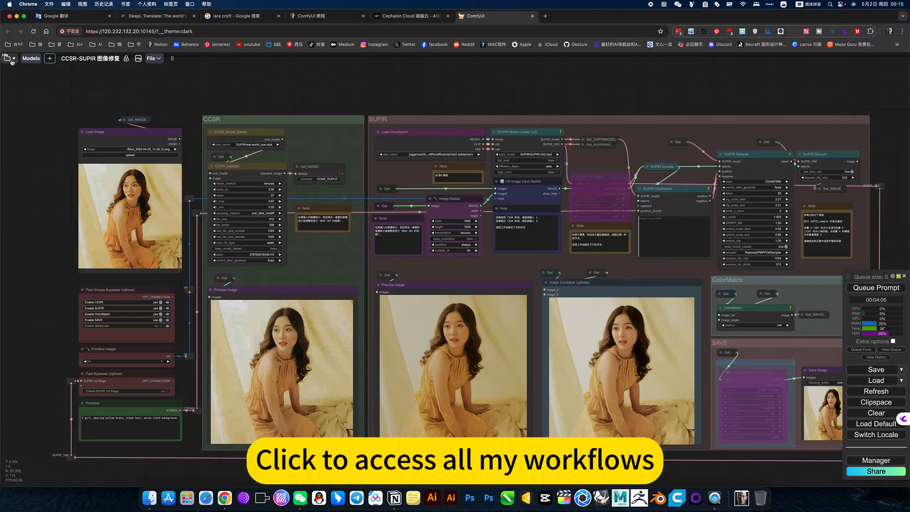
# Open the Workspace sidebar listing saved workflows
pyautogui.click(8, 58)
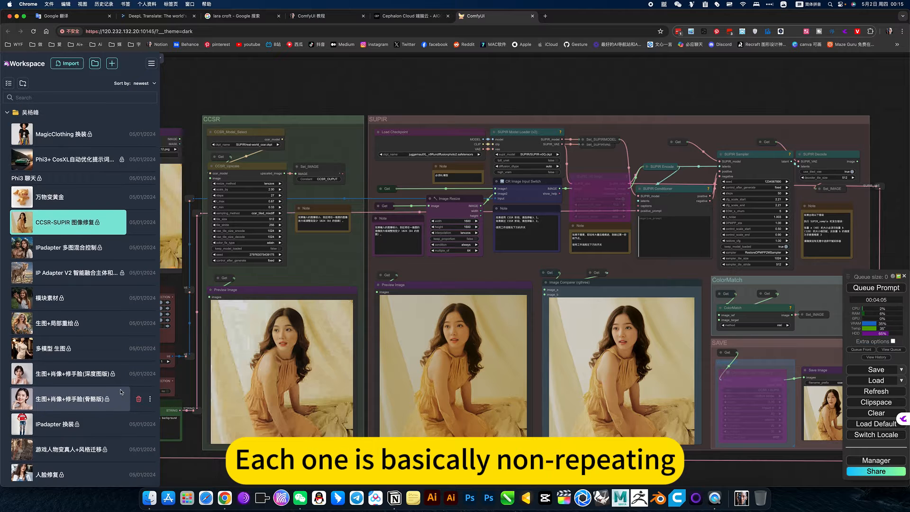
# Scroll through the saved workflows, then open the ComfyUI 教程 tutorial notes page
pyautogui.scroll(-3)
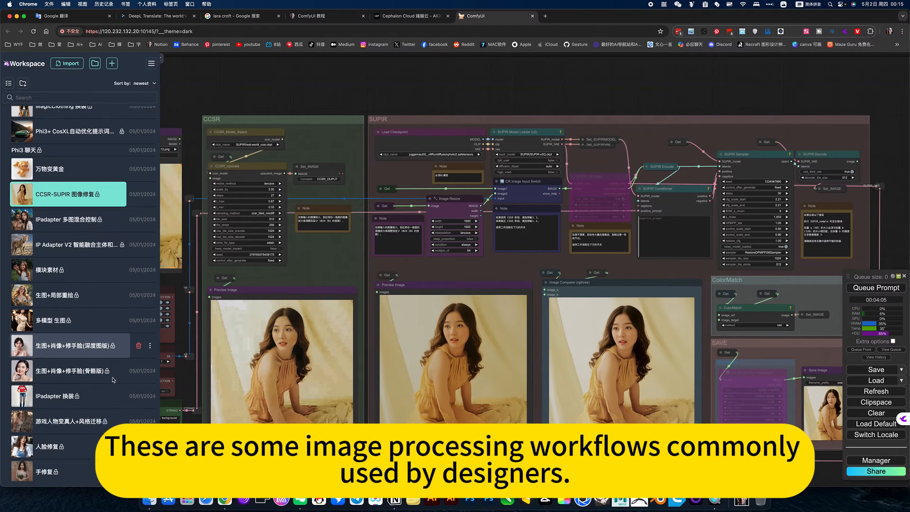
pyautogui.scroll(-3)
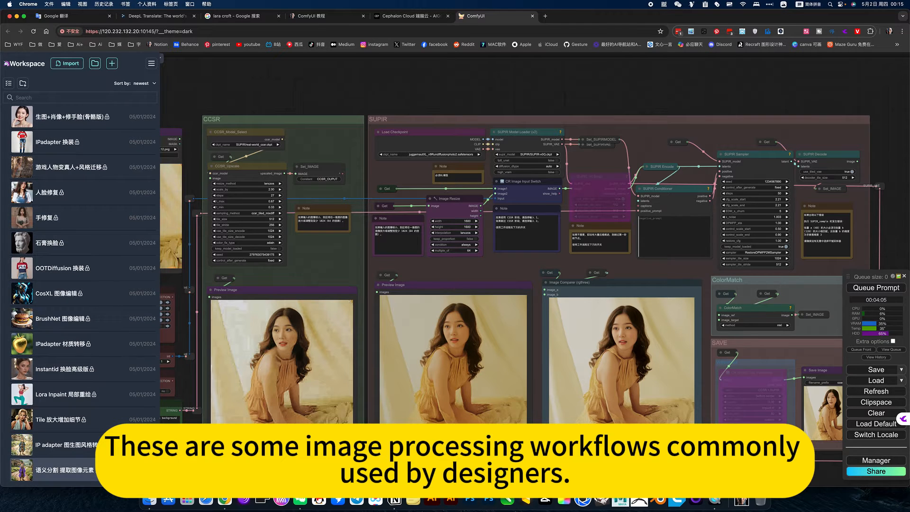
pyautogui.scroll(-3)
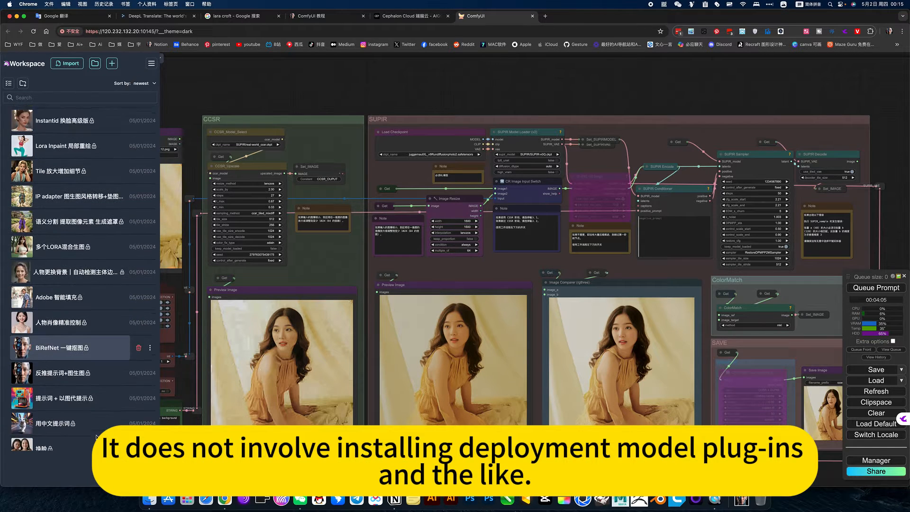
pyautogui.scroll(-3)
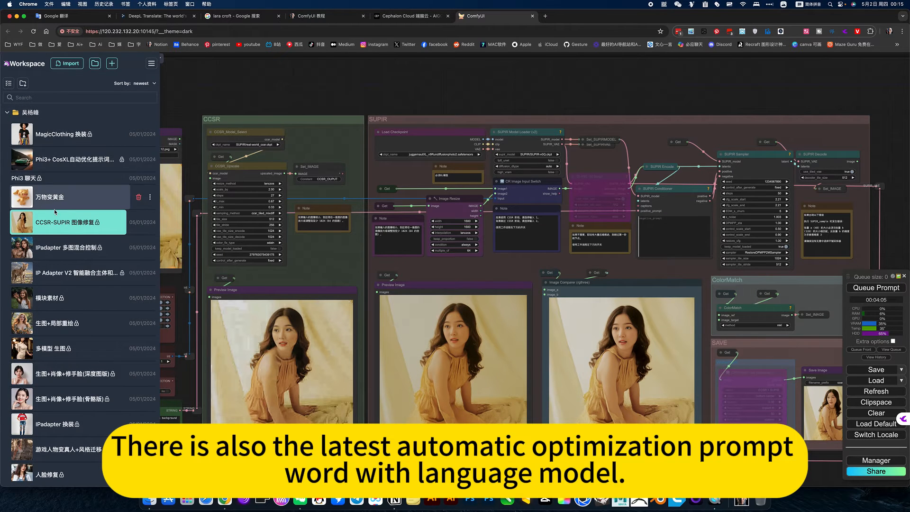
pyautogui.moveTo(58, 178)
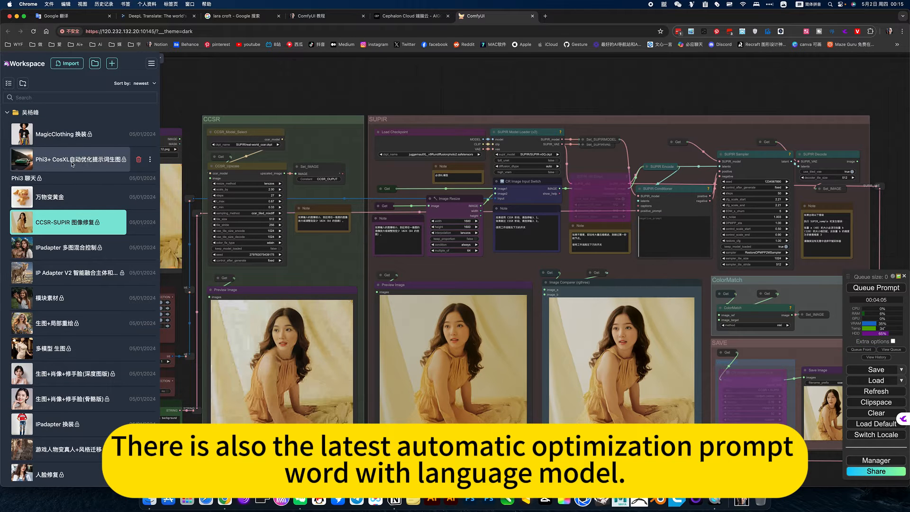
pyautogui.moveTo(276, 95)
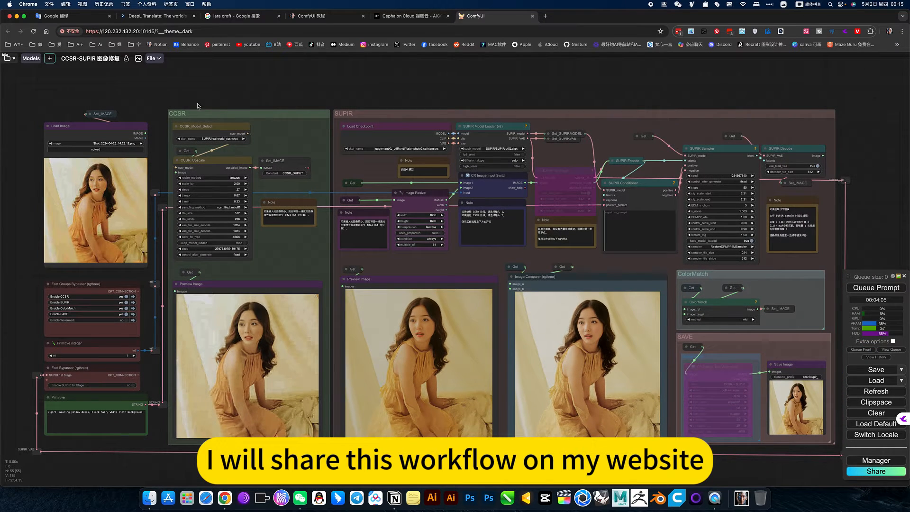
pyautogui.click(325, 16)
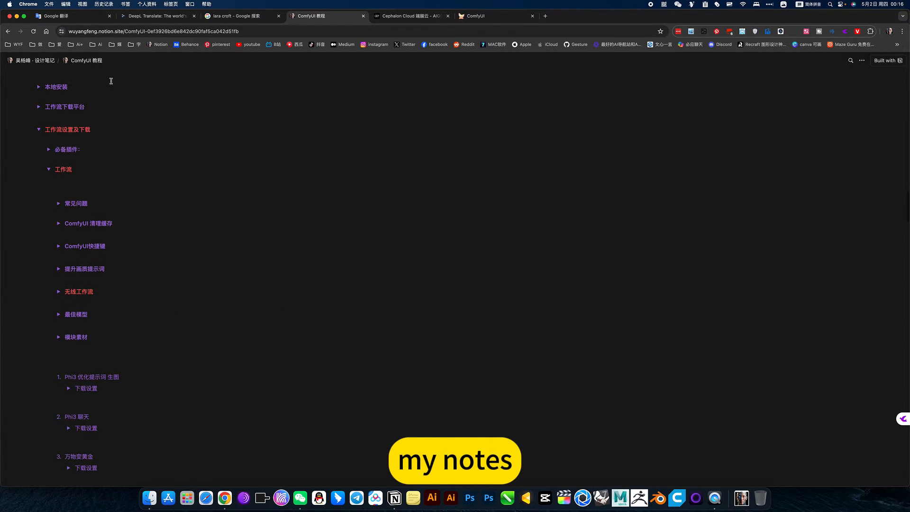
pyautogui.scroll(-3)
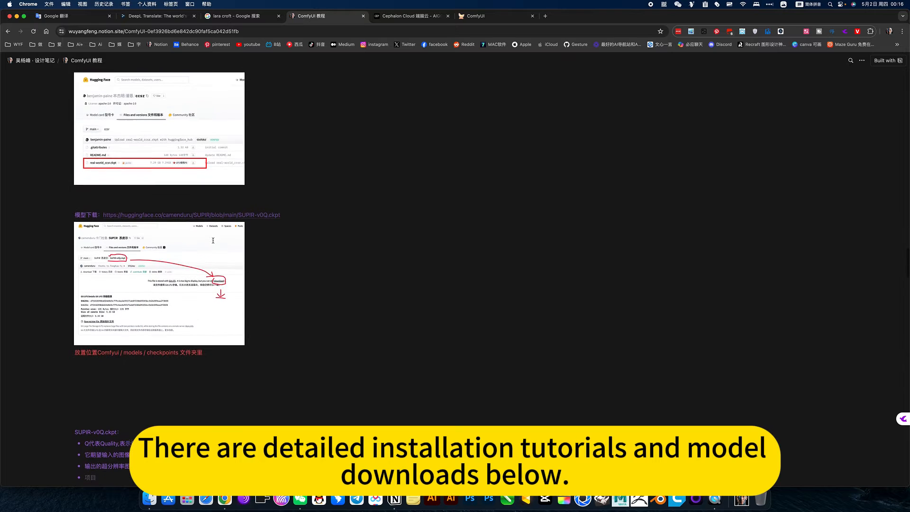
# Scroll the notes page down to the comparison images and CCSR-SUPIR json attachment
pyautogui.scroll(-3)
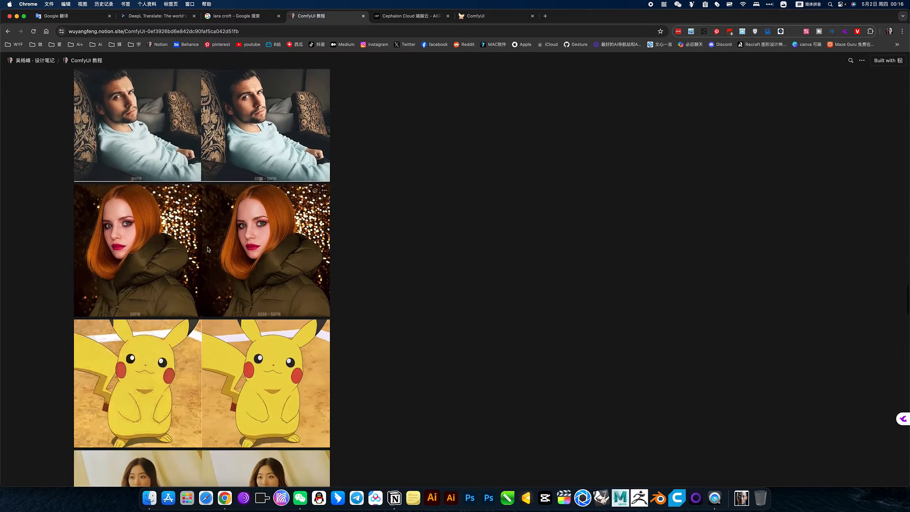
pyautogui.scroll(-3)
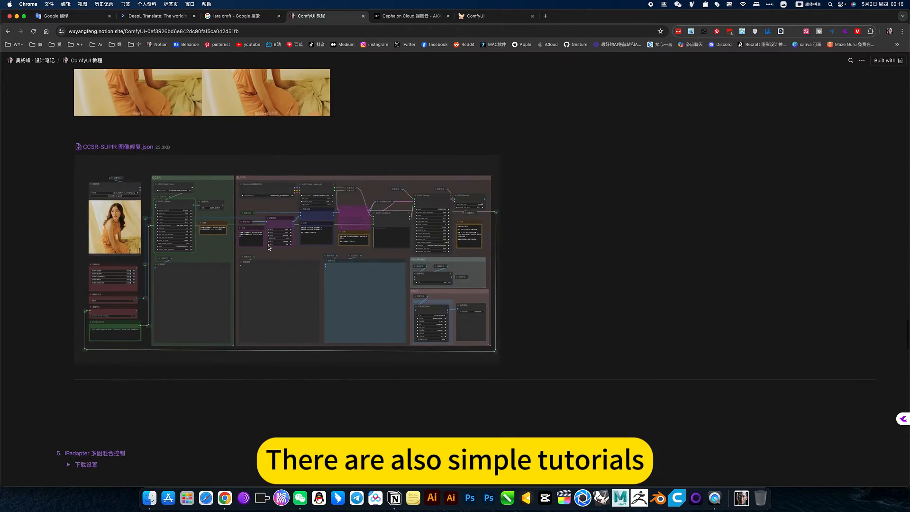
pyautogui.scroll(-3)
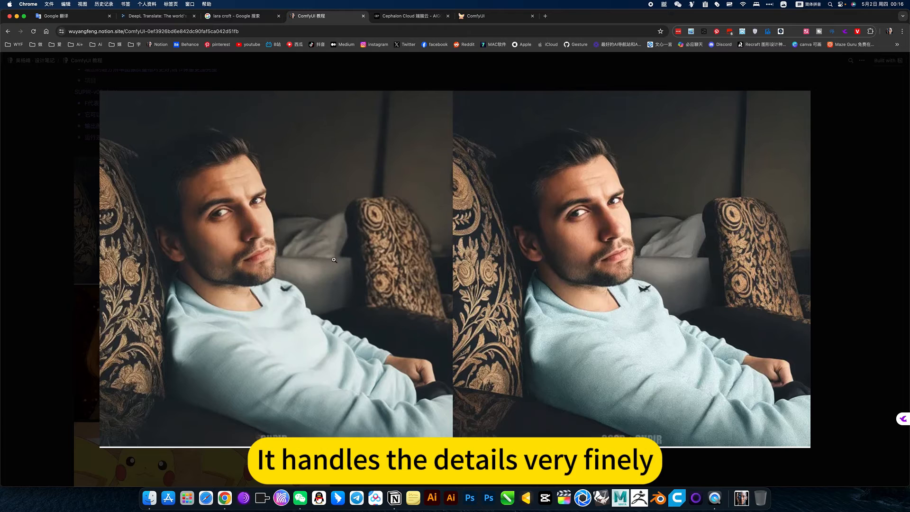
pyautogui.moveTo(406, 238)
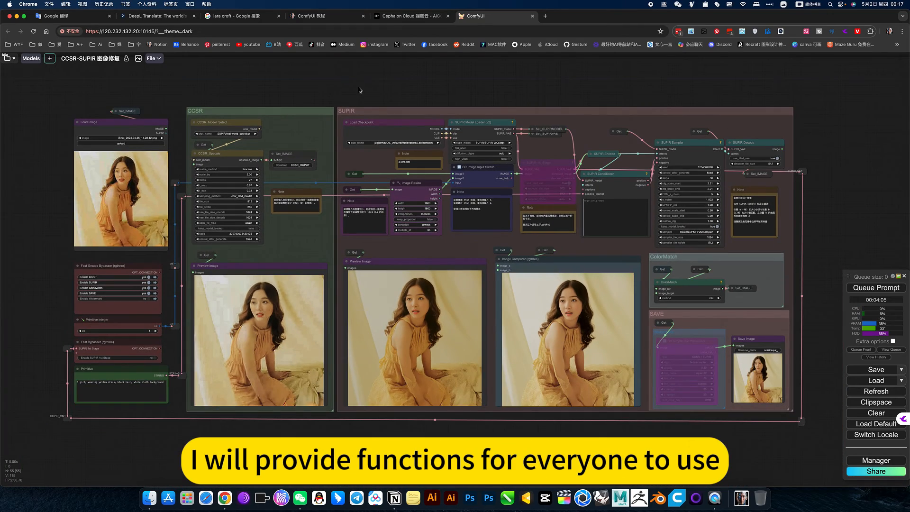
# Switch to the Cephalon Cloud AI apps catalog tab
pyautogui.click(410, 16)
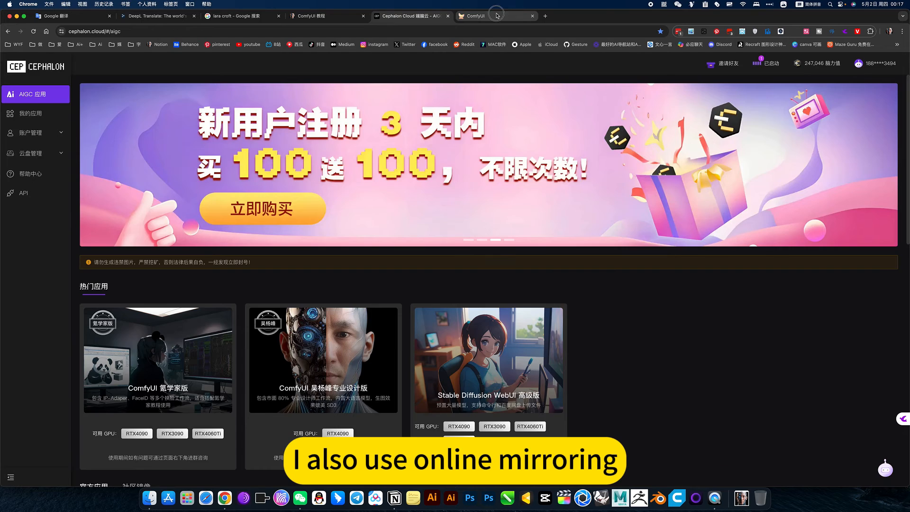
# Switch back to the ComfyUI tab showing the CCSR-SUPIR restored portrait previews
pyautogui.click(494, 16)
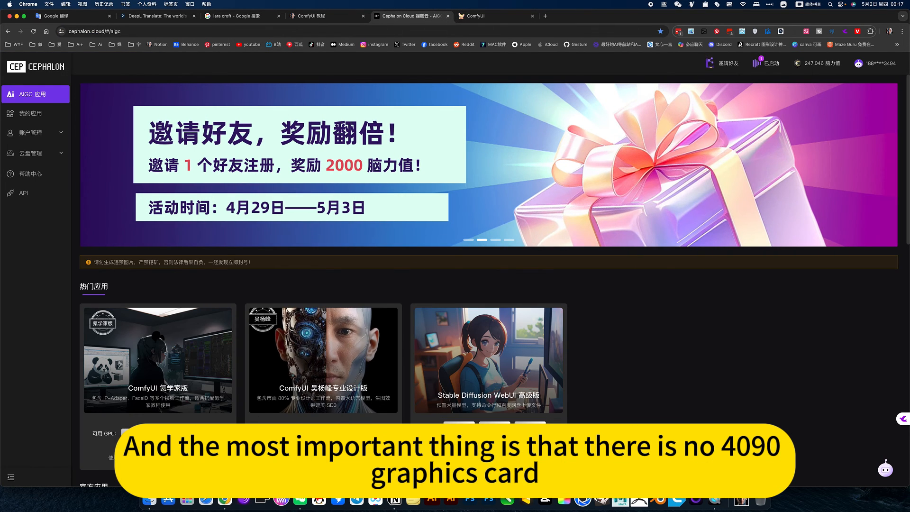
pyautogui.click(493, 16)
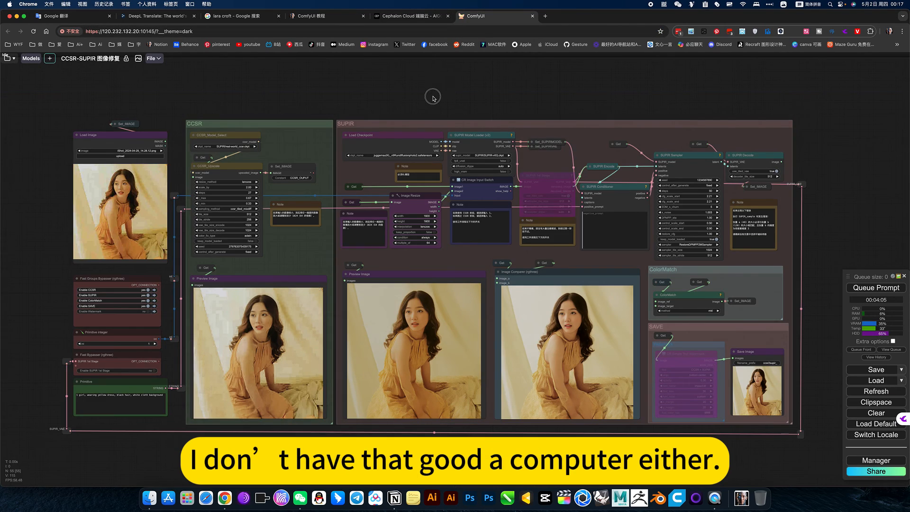